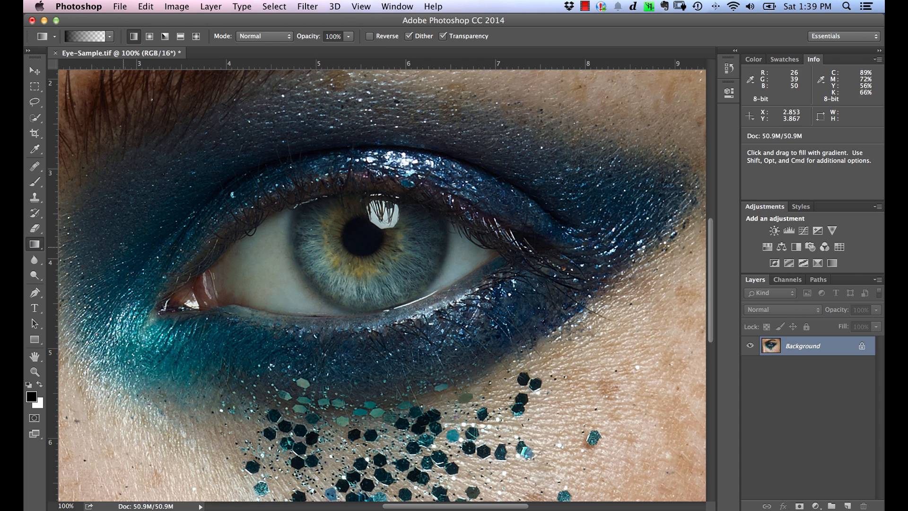
{"action": "mouse_move", "coordinate": [273, 225]}
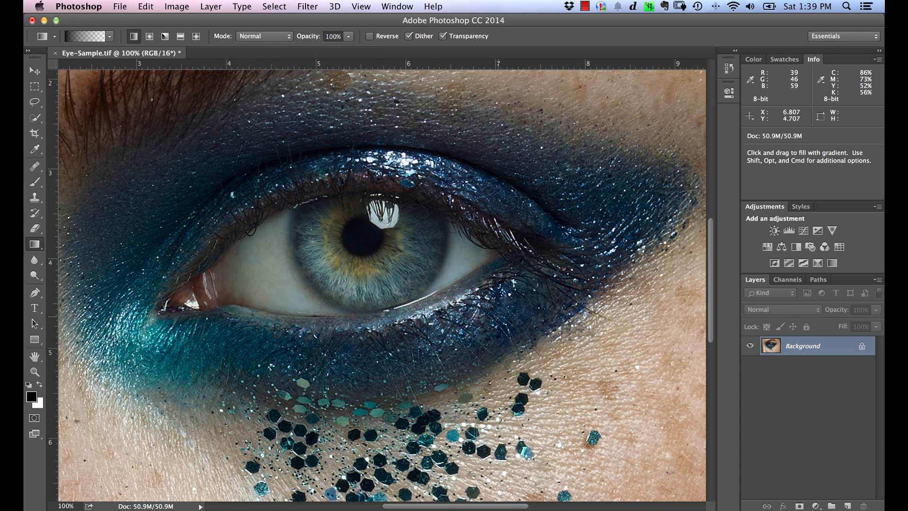
{"action": "mouse_move", "coordinate": [244, 271]}
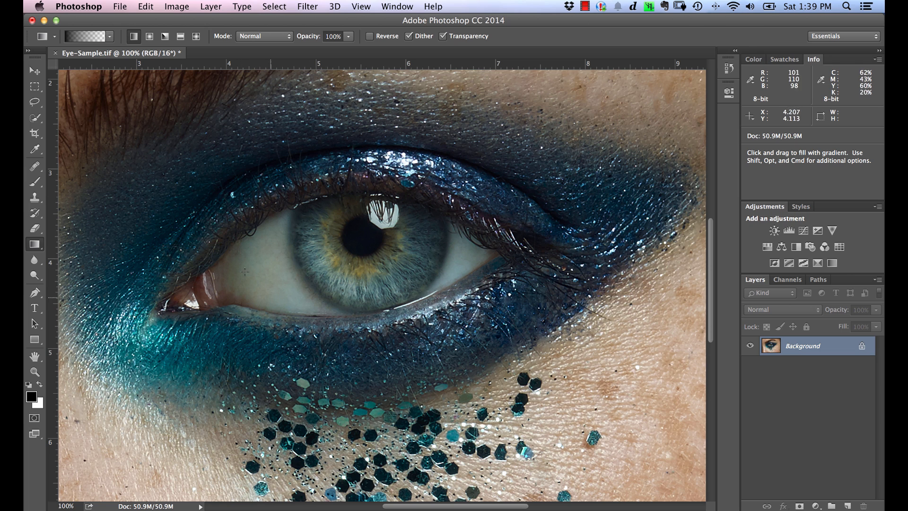
{"action": "mouse_move", "coordinate": [285, 289]}
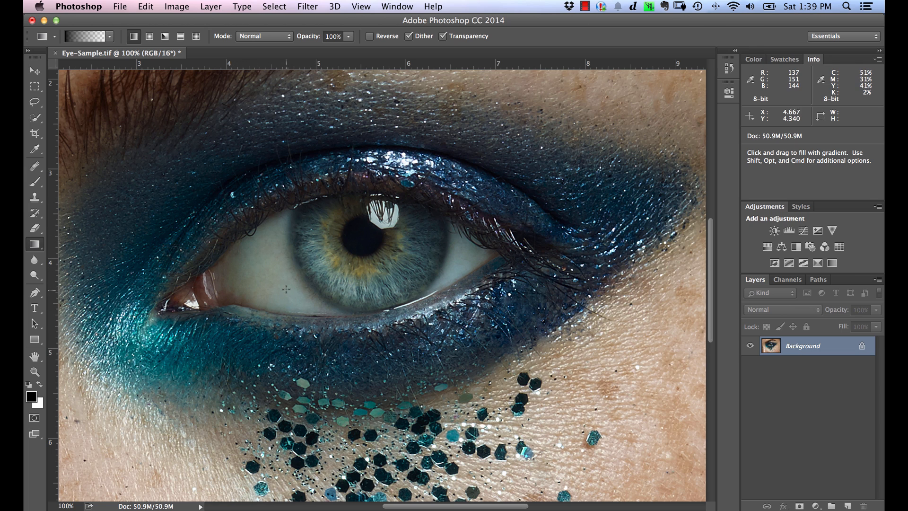
{"action": "mouse_move", "coordinate": [281, 256]}
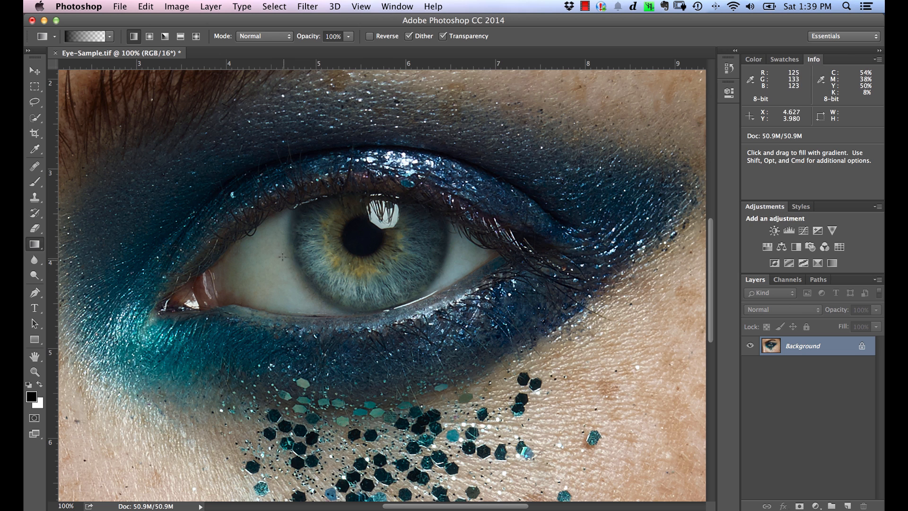
{"action": "mouse_move", "coordinate": [282, 258]}
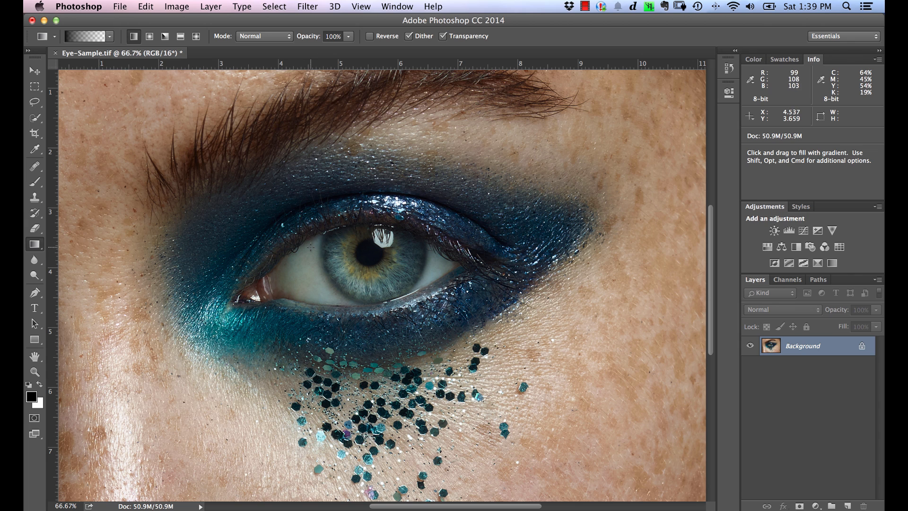
{"action": "mouse_move", "coordinate": [83, 135]}
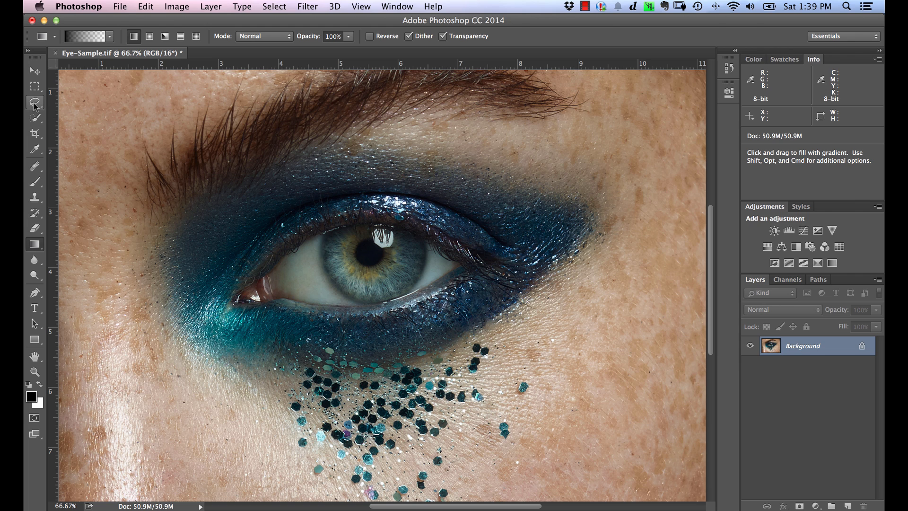
- Lasso the eye whites on both sides of the iris, adding the second side to the selection
{"action": "left_click", "coordinate": [34, 102]}
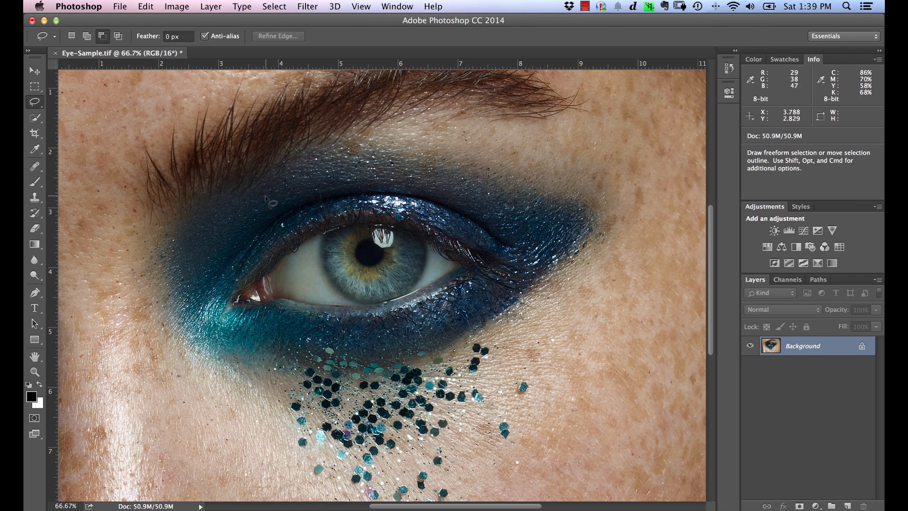
{"action": "mouse_move", "coordinate": [319, 245]}
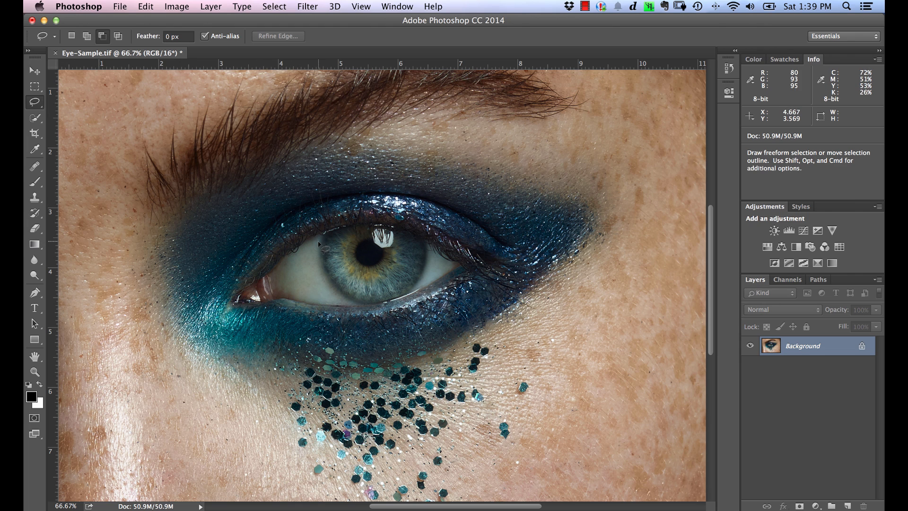
{"action": "mouse_move", "coordinate": [320, 247]}
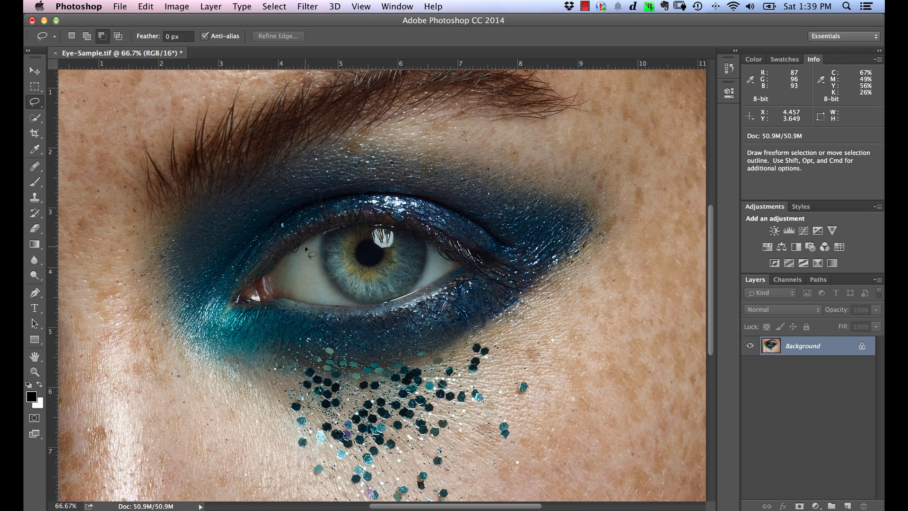
{"action": "mouse_move", "coordinate": [324, 278]}
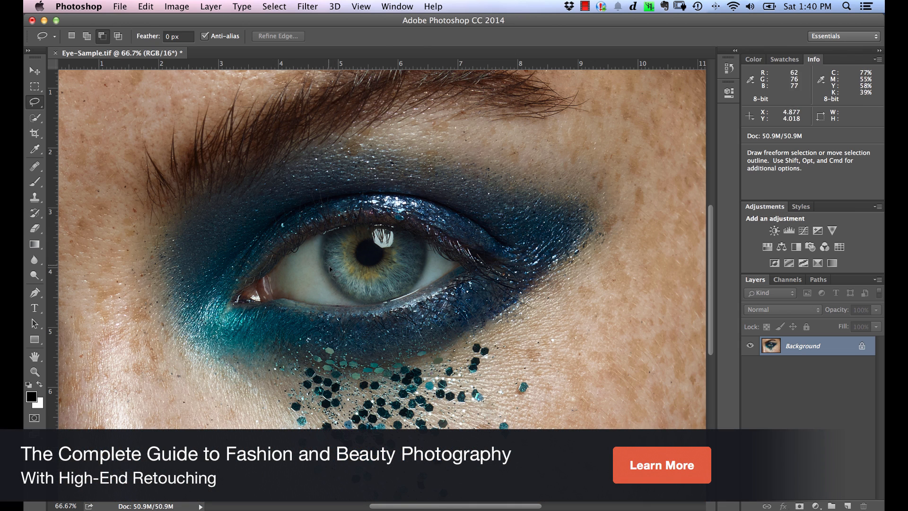
{"action": "mouse_move", "coordinate": [330, 257]}
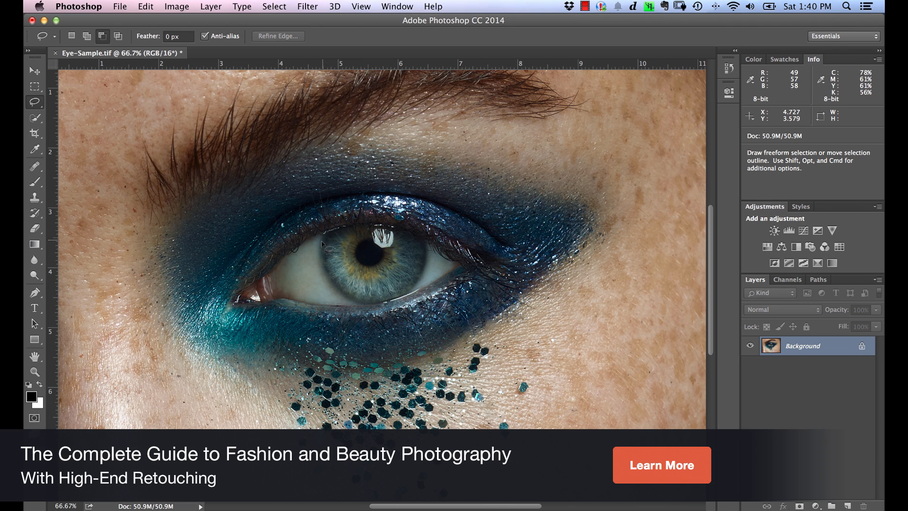
{"action": "mouse_move", "coordinate": [331, 303]}
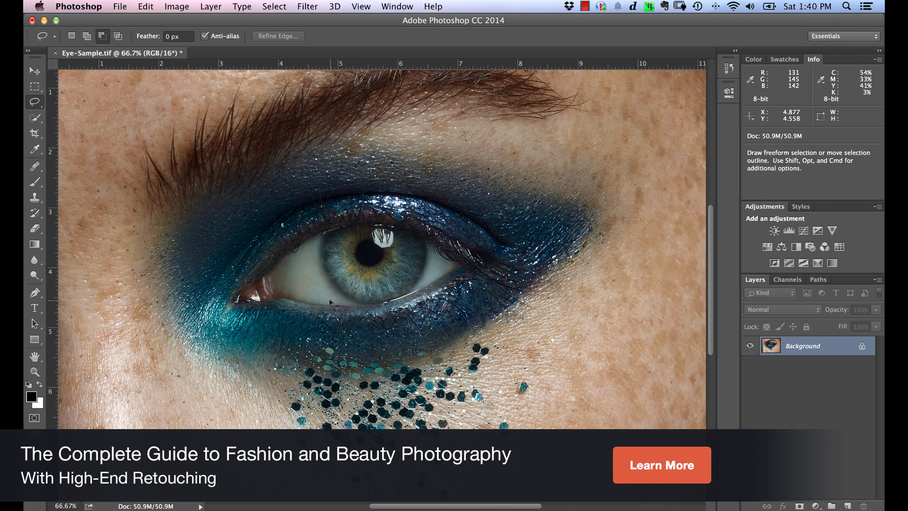
{"action": "mouse_move", "coordinate": [321, 248]}
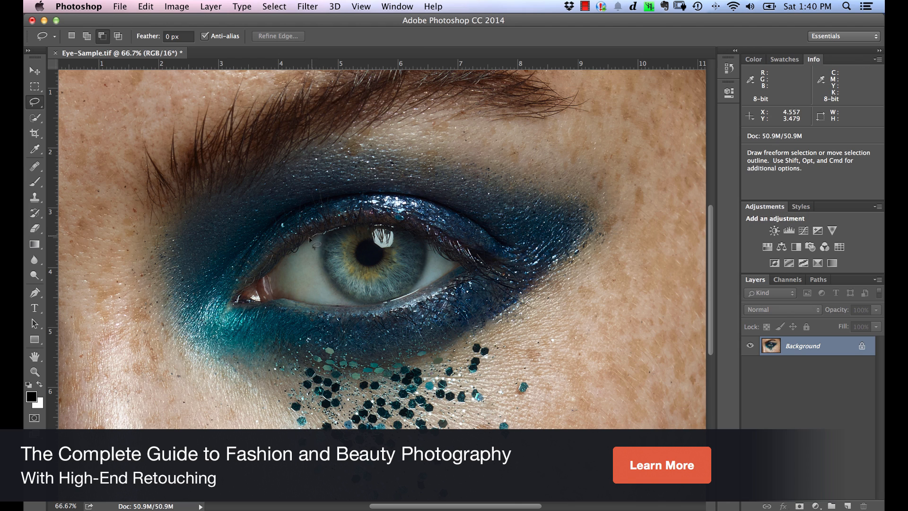
{"action": "mouse_move", "coordinate": [277, 285]}
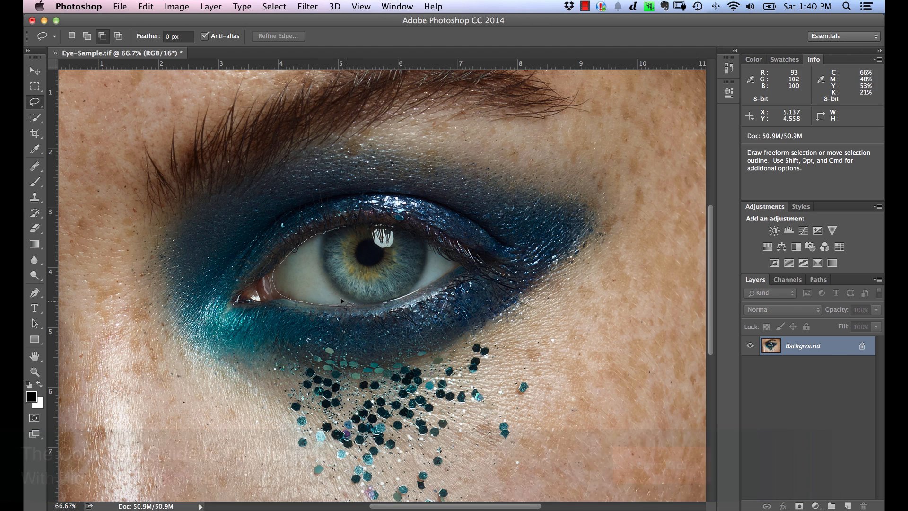
{"action": "mouse_move", "coordinate": [322, 252]}
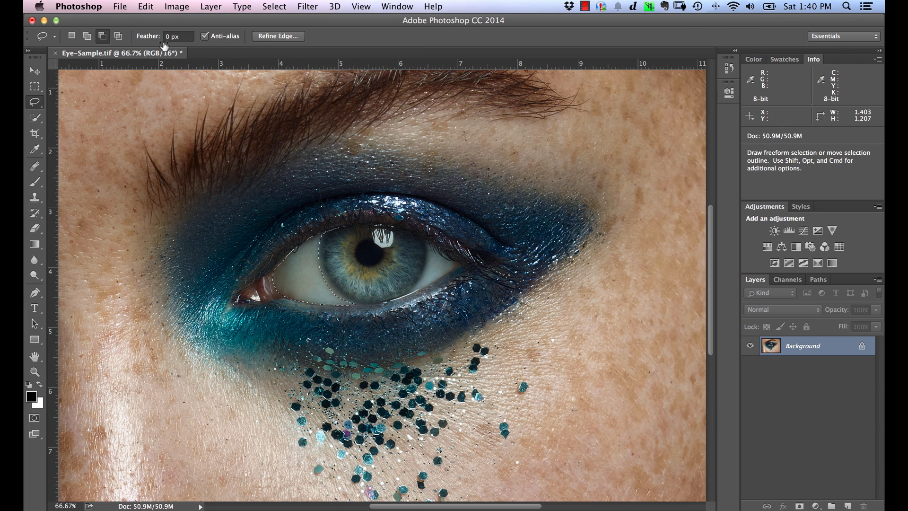
{"action": "left_click", "coordinate": [87, 36]}
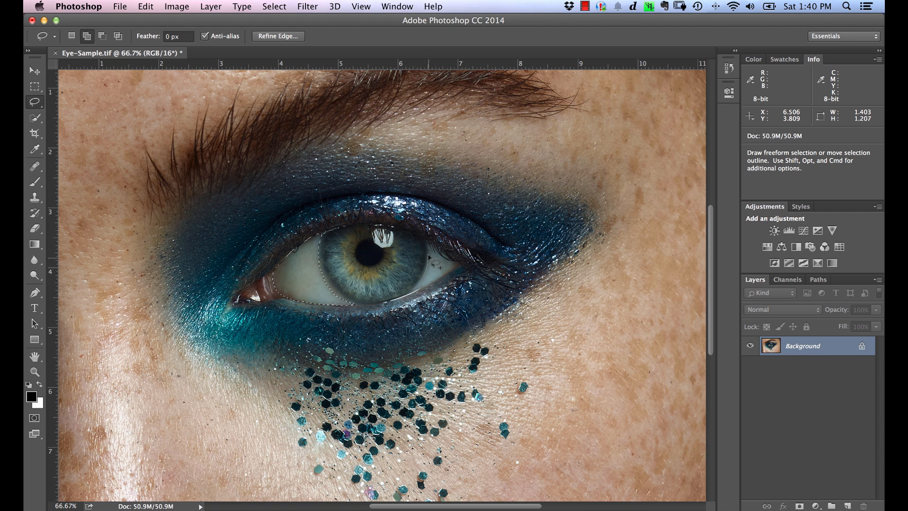
{"action": "mouse_move", "coordinate": [458, 272]}
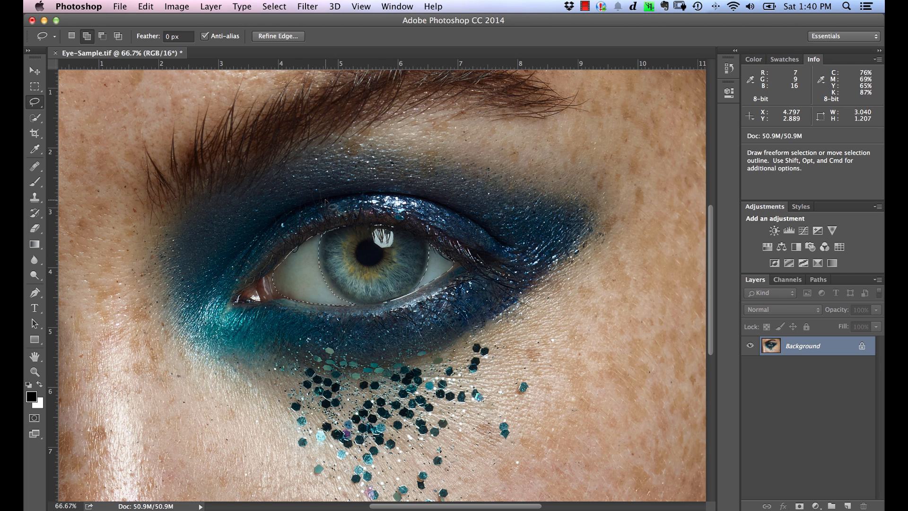
{"action": "mouse_move", "coordinate": [368, 226]}
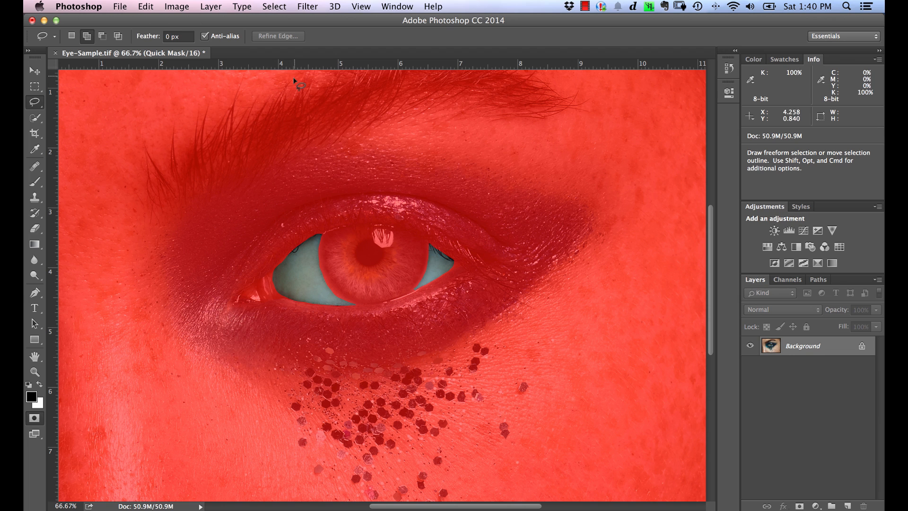
- Soften the quick-masked eye-white selection with an 8-pixel Gaussian Blur
{"action": "left_click", "coordinate": [308, 7]}
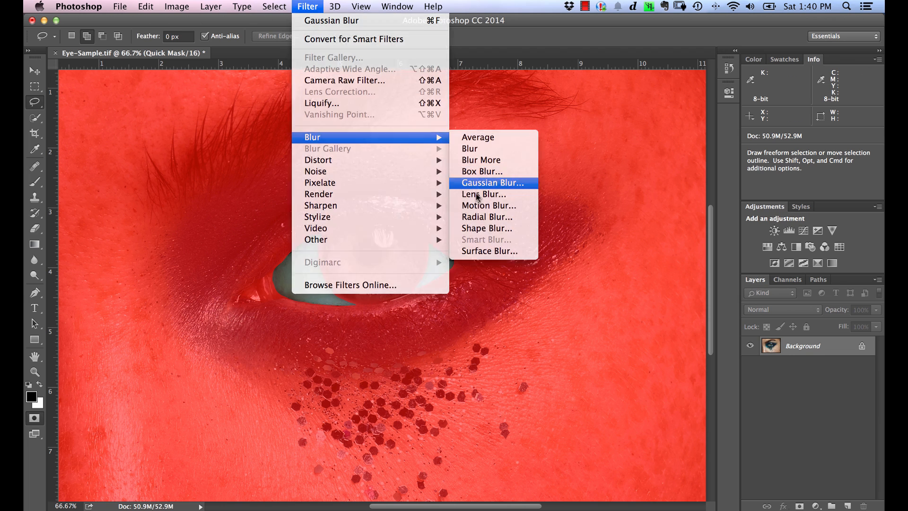
{"action": "left_click", "coordinate": [492, 182]}
{"action": "type", "text": "8"}
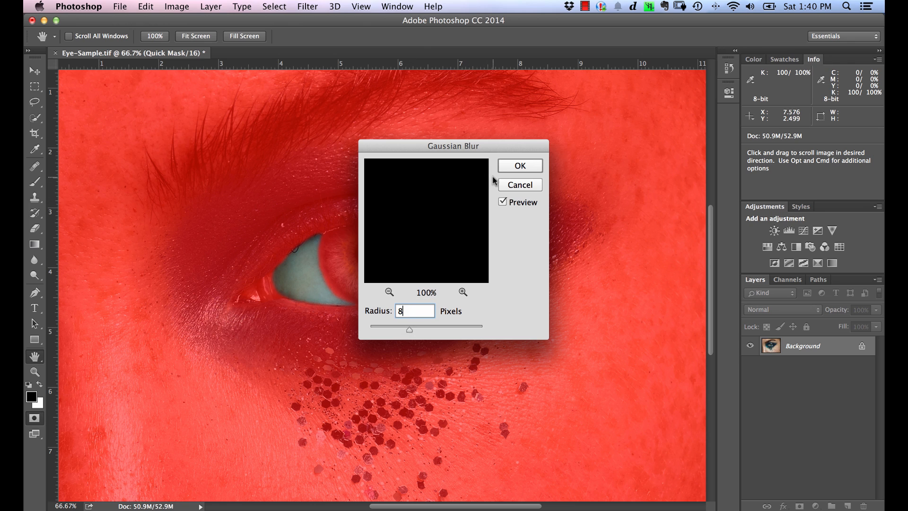
{"action": "mouse_move", "coordinate": [524, 166]}
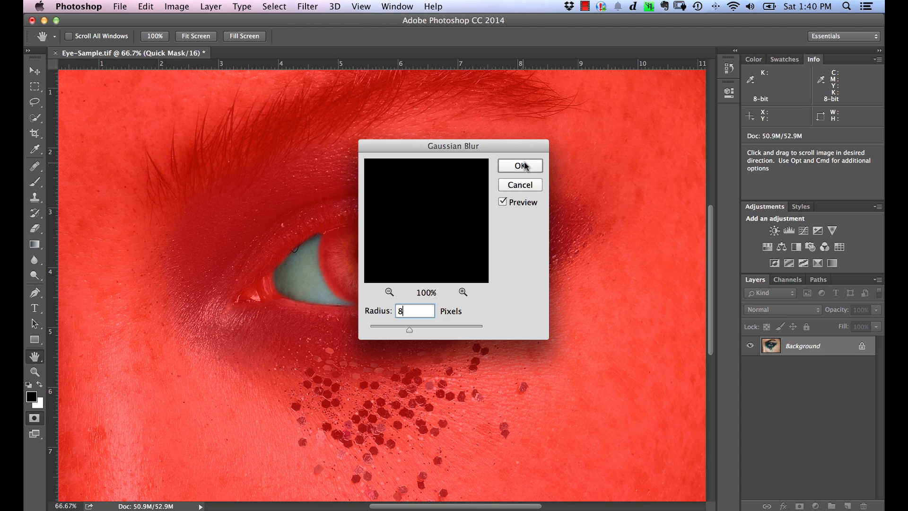
{"action": "left_click", "coordinate": [519, 165]}
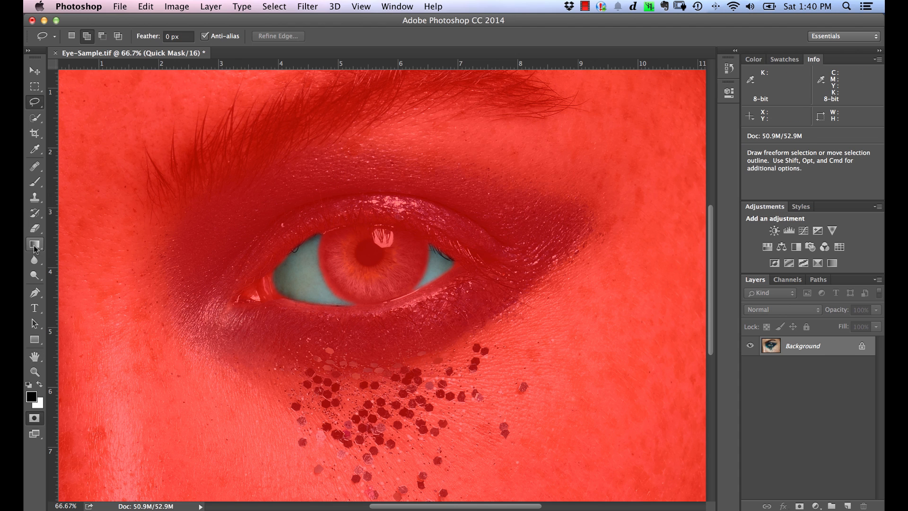
{"action": "left_click", "coordinate": [34, 244]}
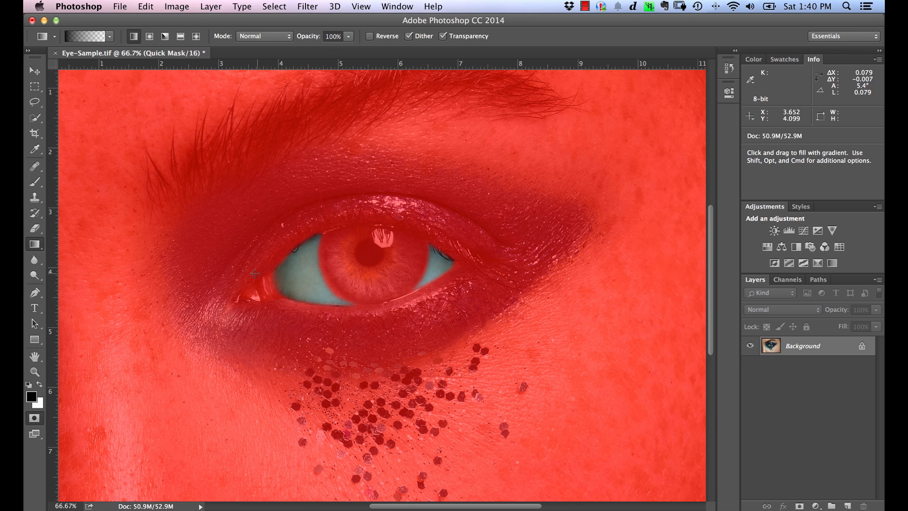
{"action": "mouse_move", "coordinate": [283, 254]}
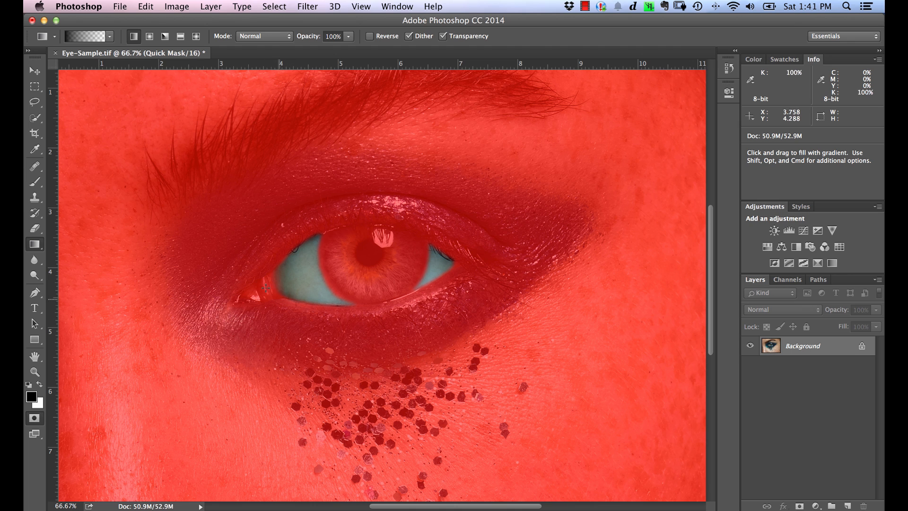
{"action": "mouse_move", "coordinate": [284, 297]}
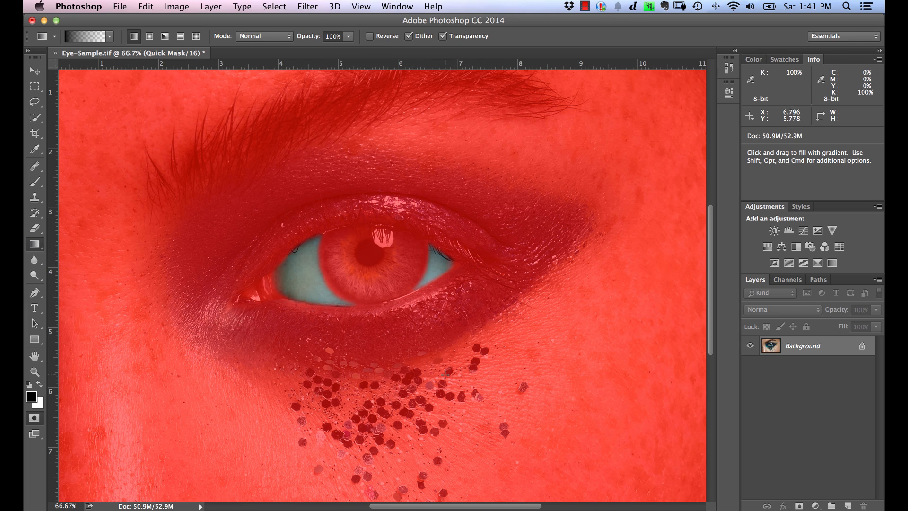
{"action": "mouse_move", "coordinate": [527, 284]}
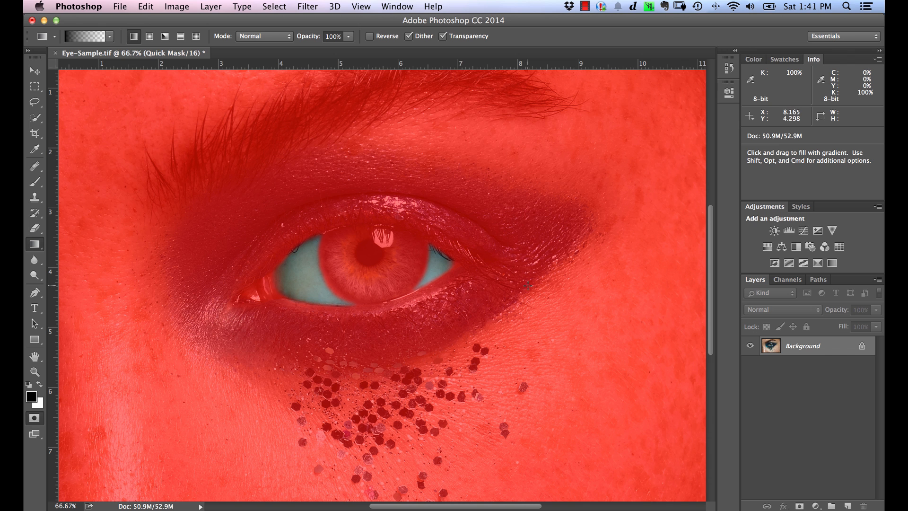
- Exit Quick Mask with Q so the softened eye whites become an active selection
{"action": "key", "text": "q"}
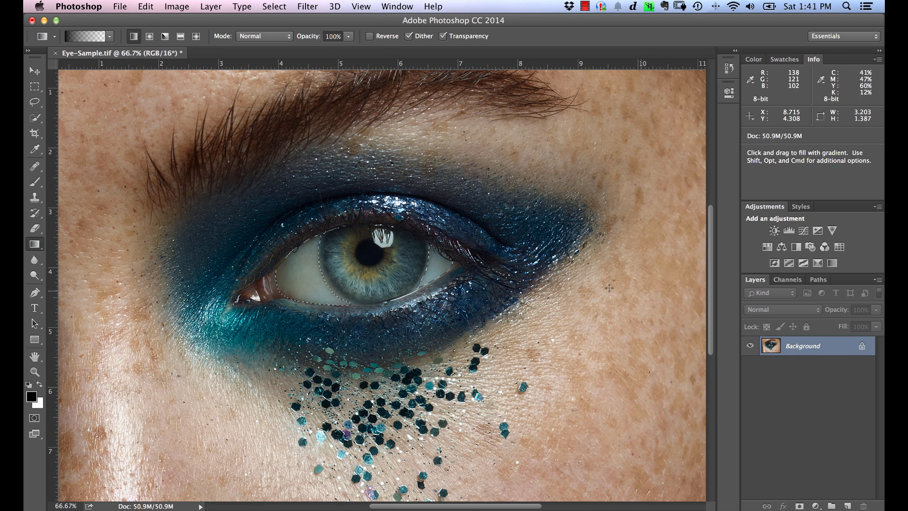
- Add a Selective Color adjustment layer masked to the eye whites from the Layers panel
{"action": "left_click", "coordinate": [814, 505]}
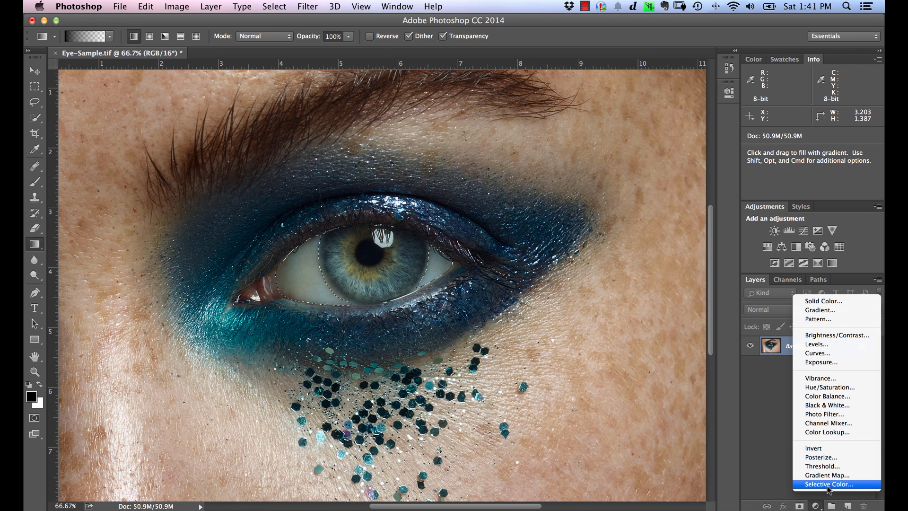
{"action": "left_click", "coordinate": [829, 484]}
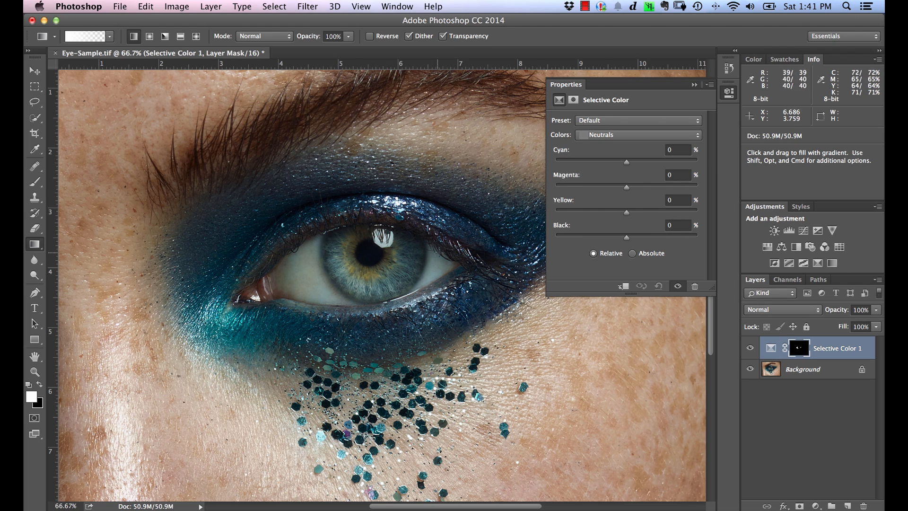
{"action": "mouse_move", "coordinate": [602, 141]}
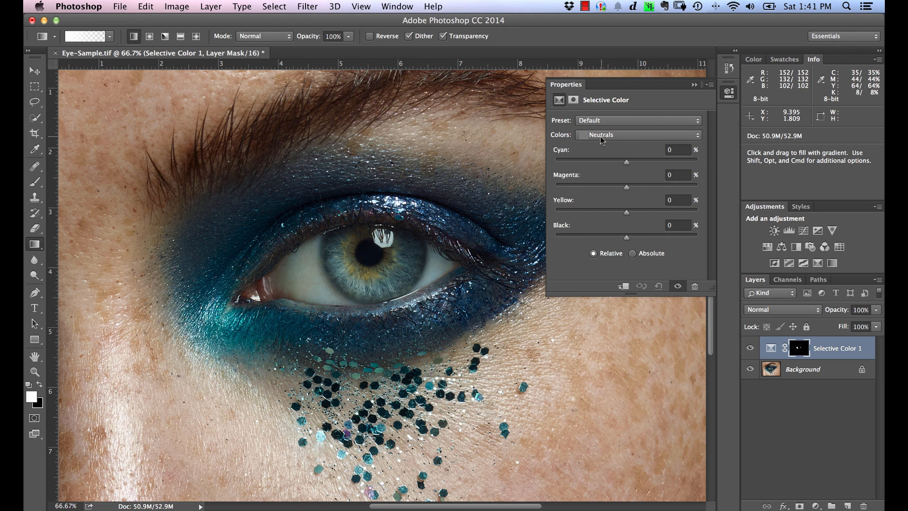
{"action": "mouse_move", "coordinate": [603, 149]}
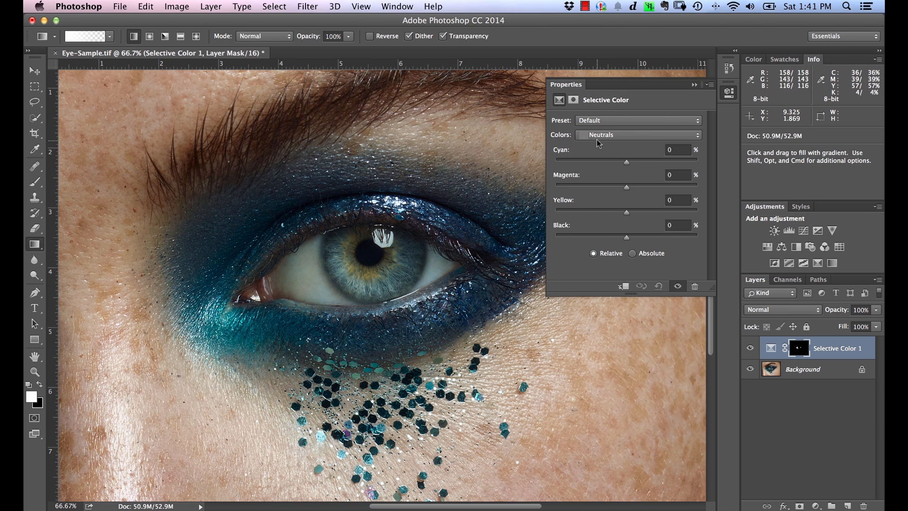
{"action": "mouse_move", "coordinate": [597, 174]}
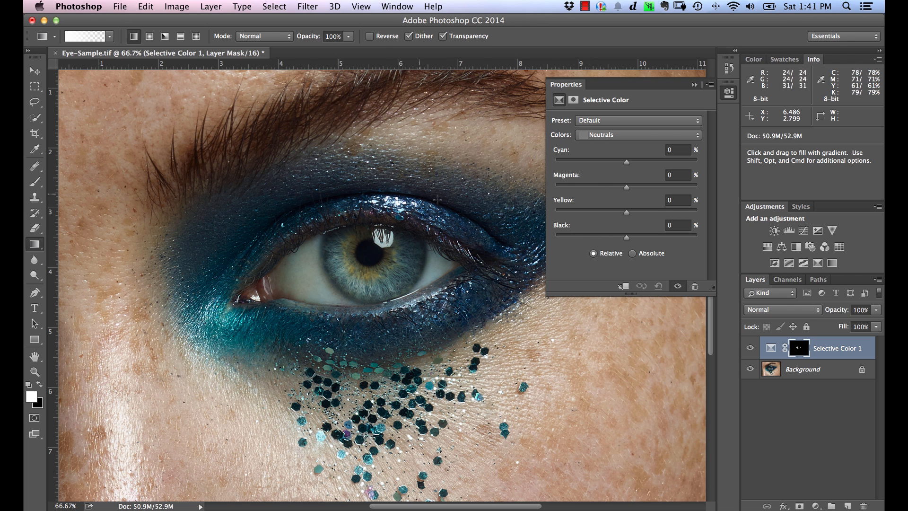
{"action": "mouse_move", "coordinate": [411, 29]}
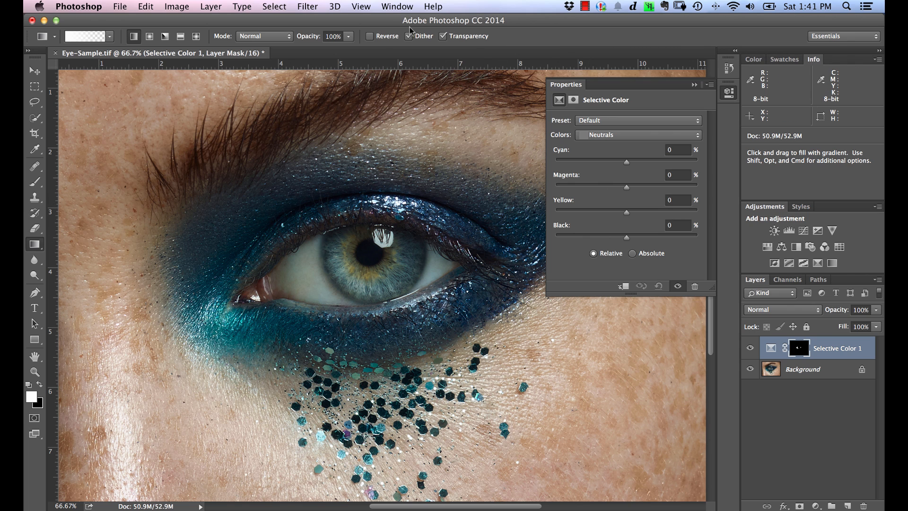
{"action": "left_click", "coordinate": [397, 7]}
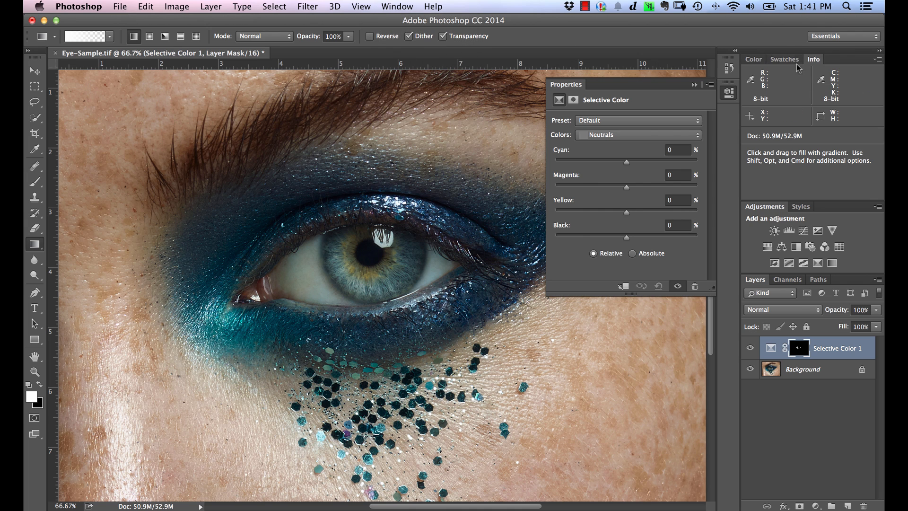
{"action": "mouse_move", "coordinate": [829, 105]}
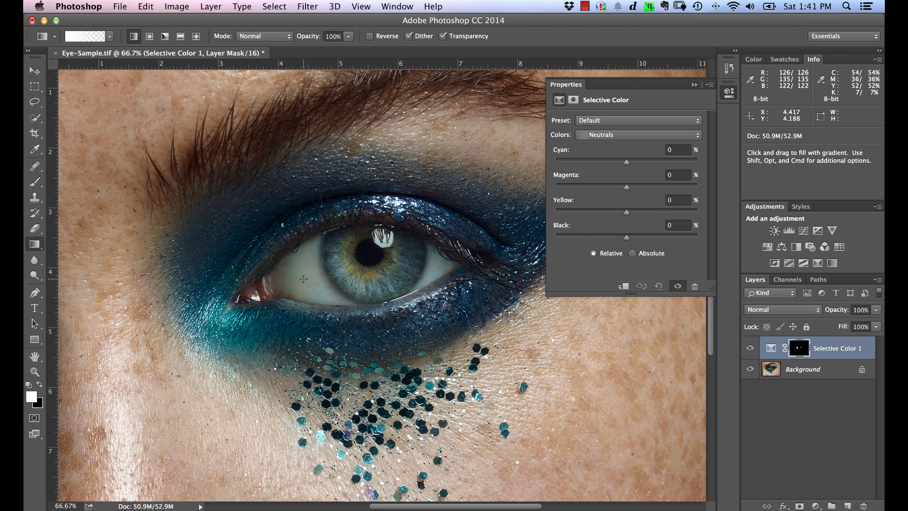
{"action": "mouse_move", "coordinate": [305, 272]}
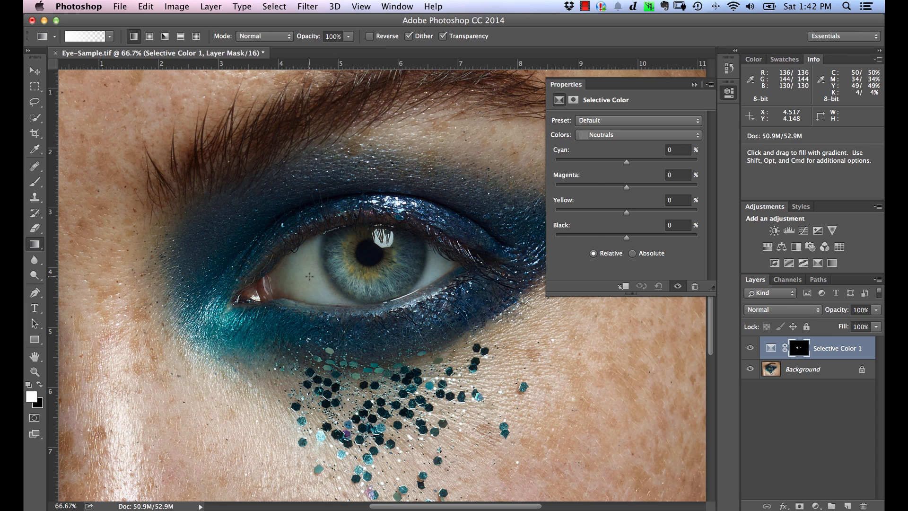
{"action": "mouse_move", "coordinate": [308, 276]}
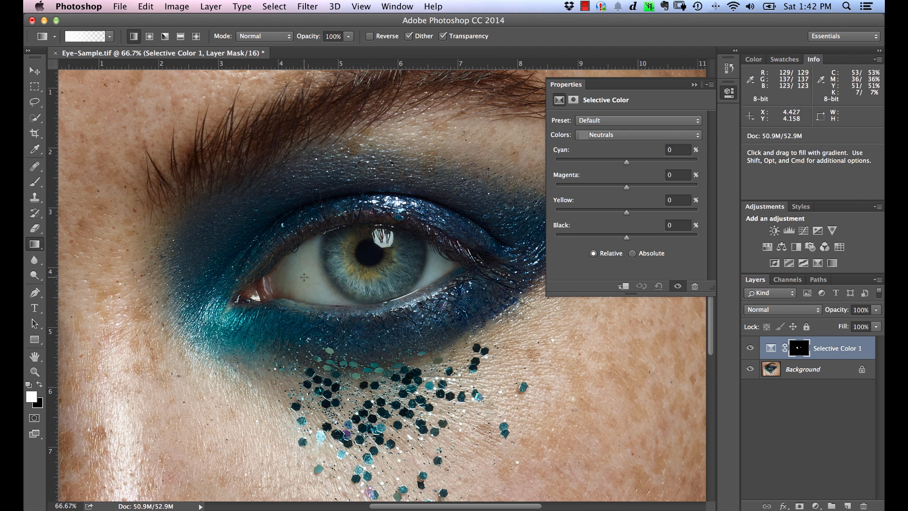
{"action": "mouse_move", "coordinate": [305, 278]}
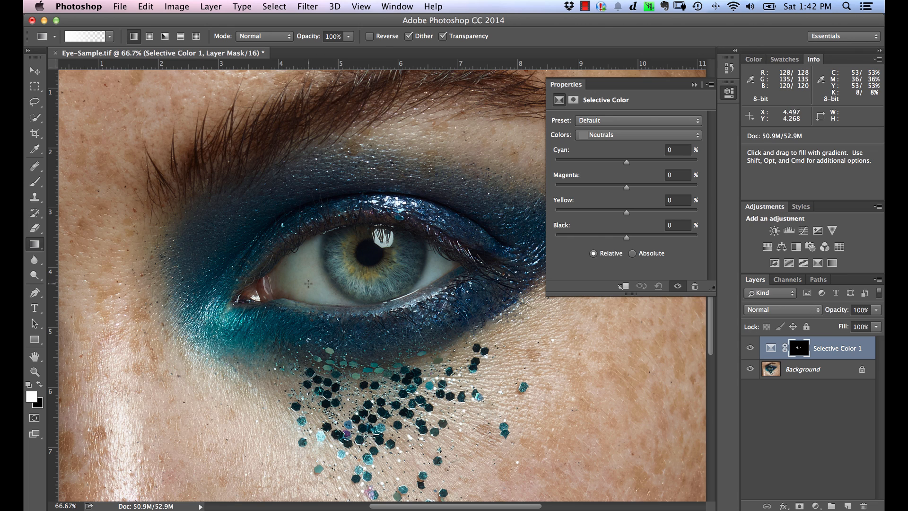
{"action": "mouse_move", "coordinate": [304, 278]}
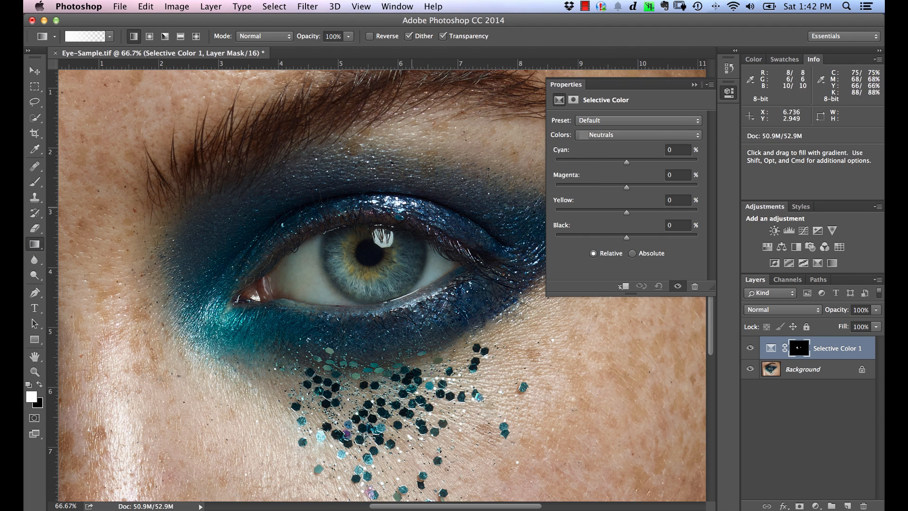
{"action": "mouse_move", "coordinate": [300, 273]}
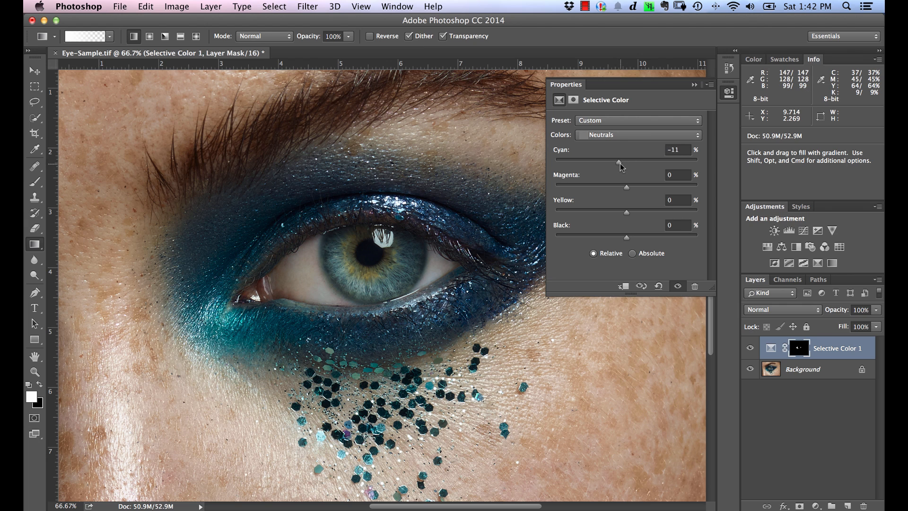
{"action": "mouse_move", "coordinate": [616, 169]}
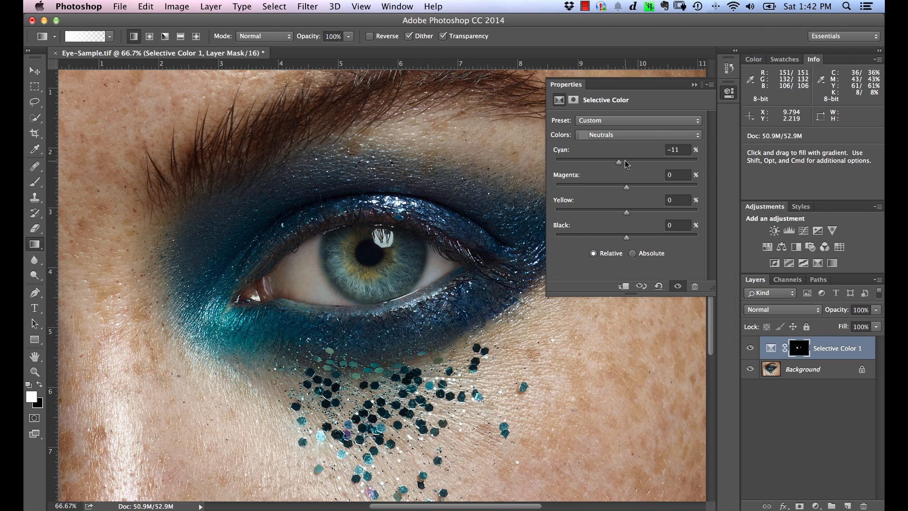
{"action": "mouse_move", "coordinate": [623, 166]}
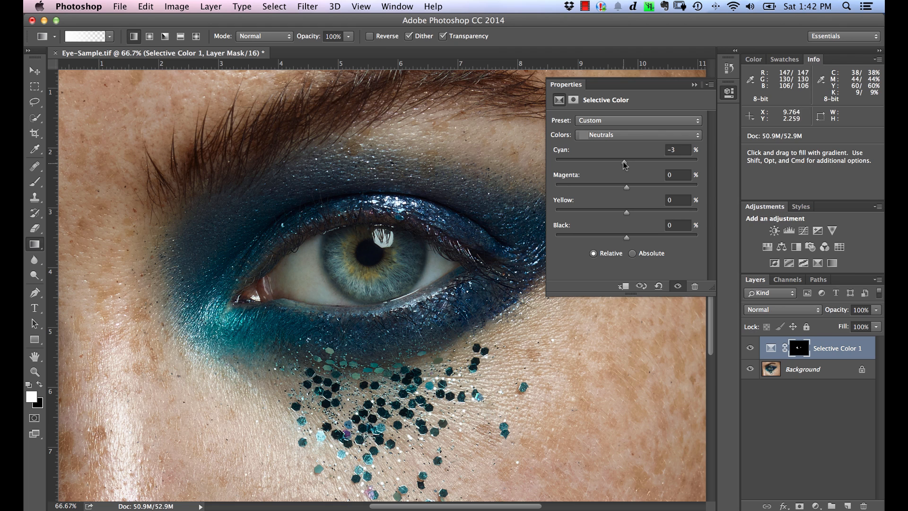
{"action": "mouse_move", "coordinate": [624, 163]}
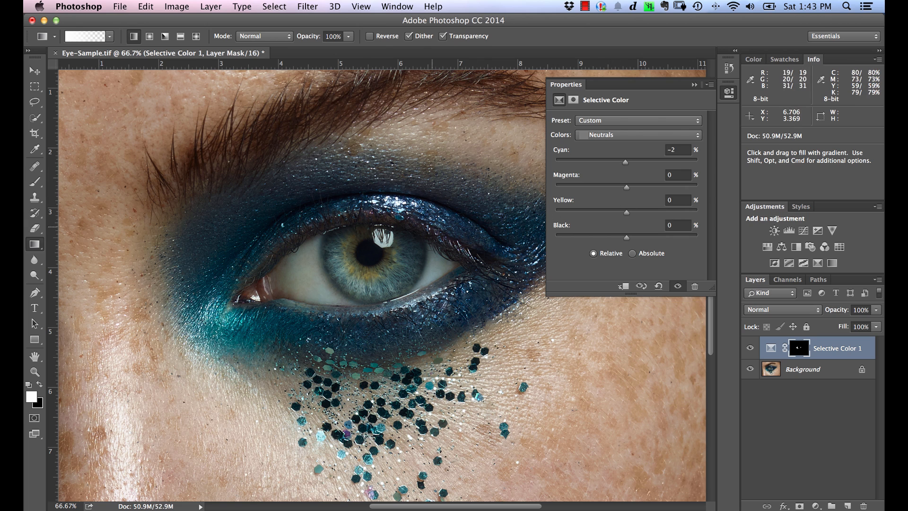
{"action": "mouse_move", "coordinate": [293, 278]}
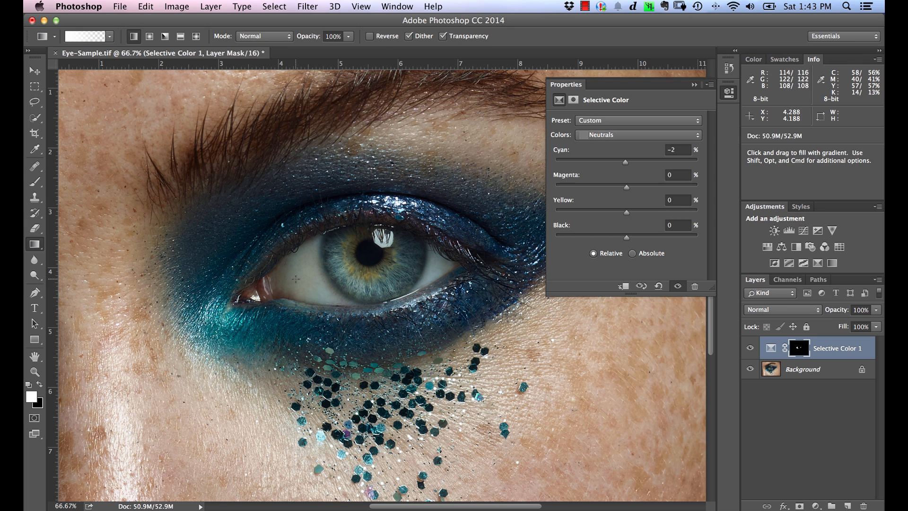
{"action": "mouse_move", "coordinate": [312, 282]}
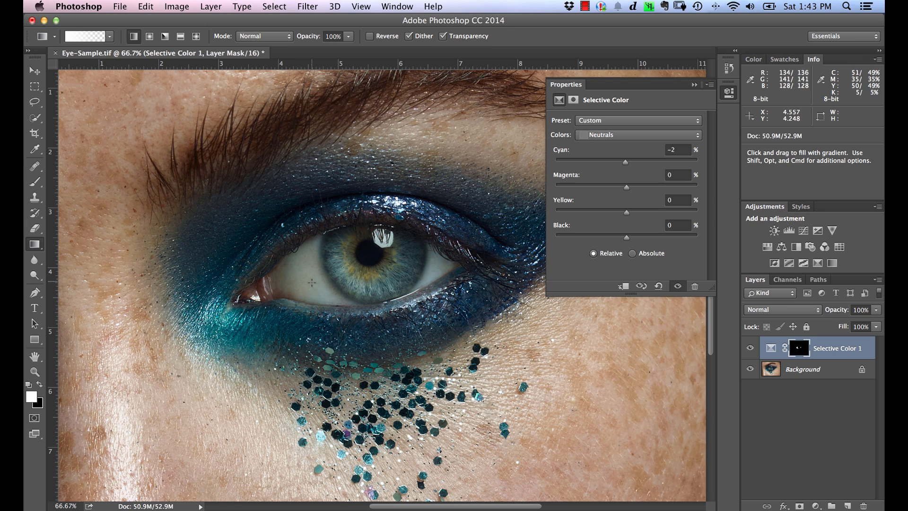
{"action": "mouse_move", "coordinate": [311, 281]}
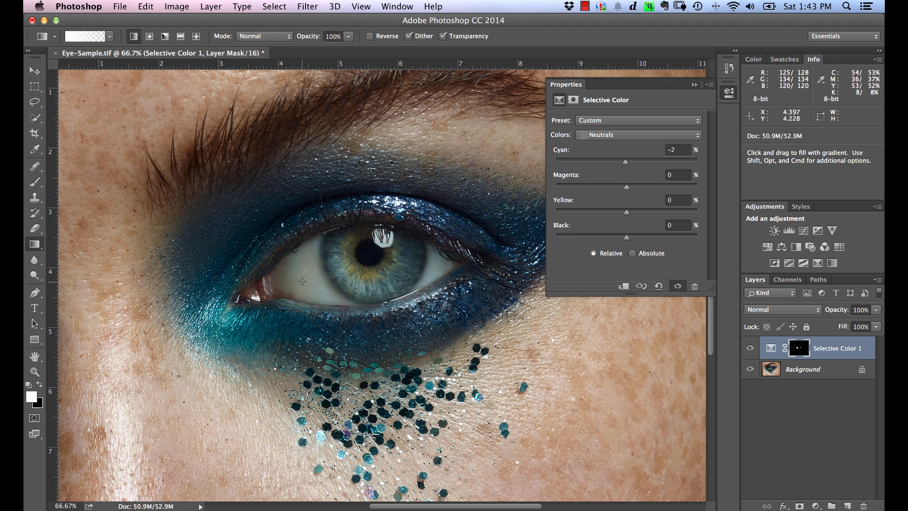
{"action": "mouse_move", "coordinate": [308, 292]}
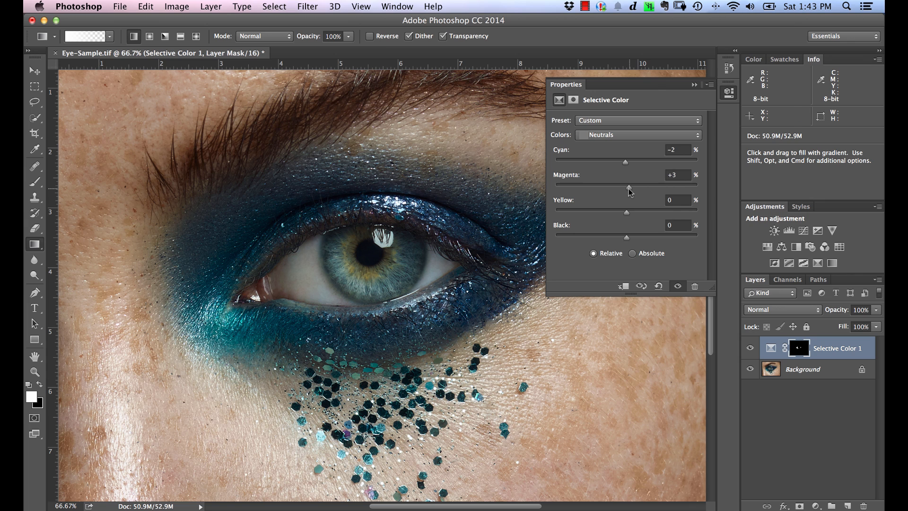
{"action": "mouse_move", "coordinate": [636, 211]}
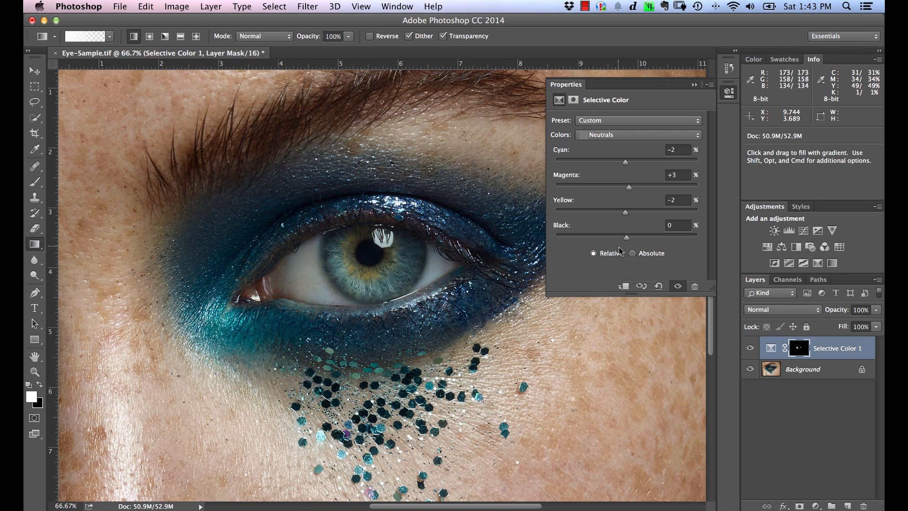
{"action": "mouse_move", "coordinate": [613, 292]}
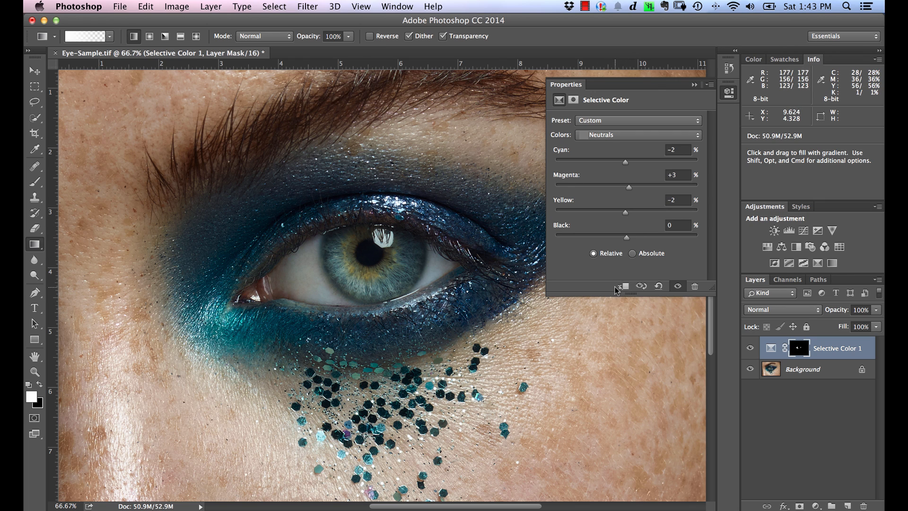
{"action": "mouse_move", "coordinate": [619, 295]}
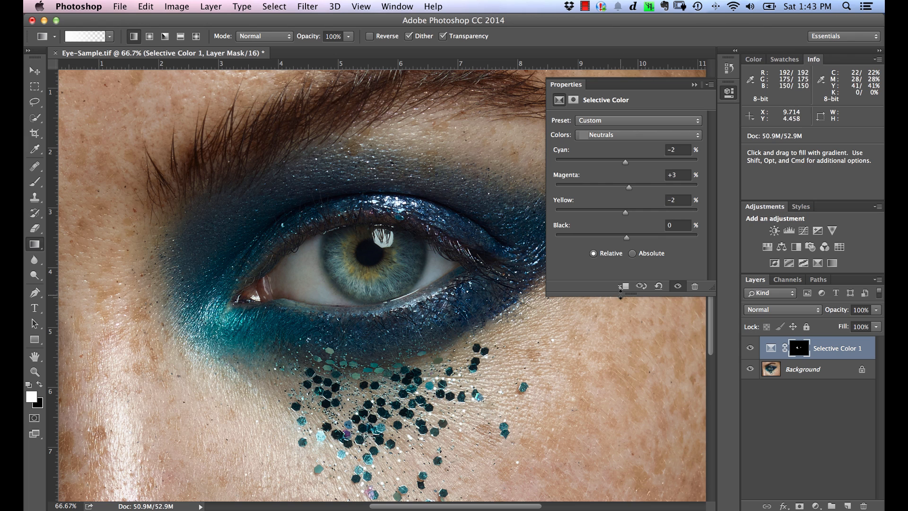
{"action": "mouse_move", "coordinate": [620, 296]}
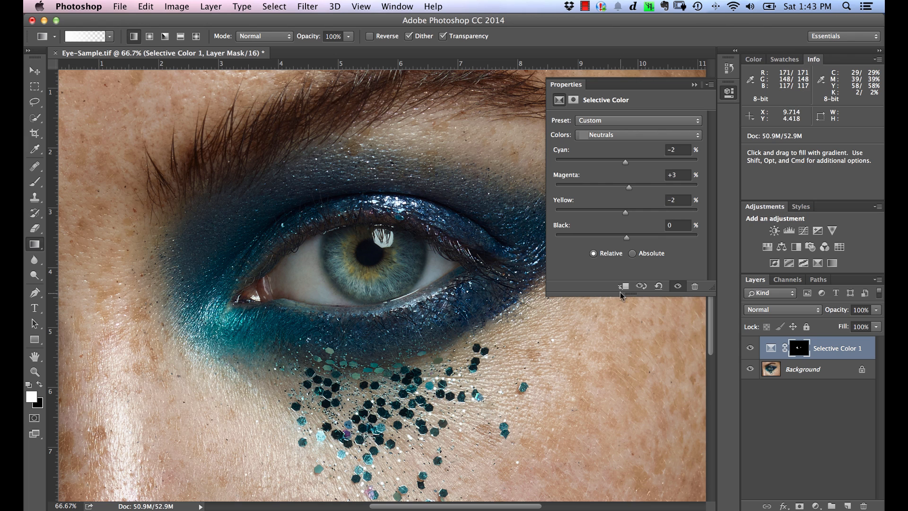
{"action": "mouse_move", "coordinate": [619, 295]}
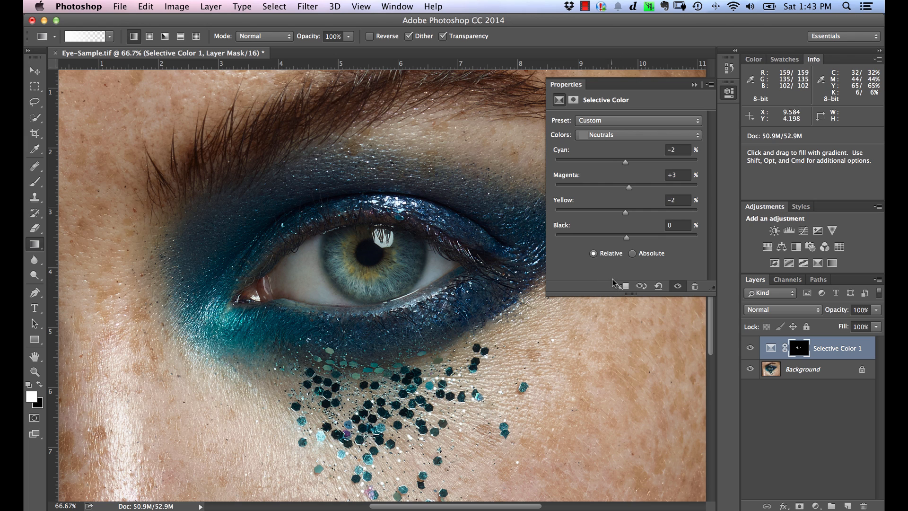
{"action": "mouse_move", "coordinate": [624, 208]}
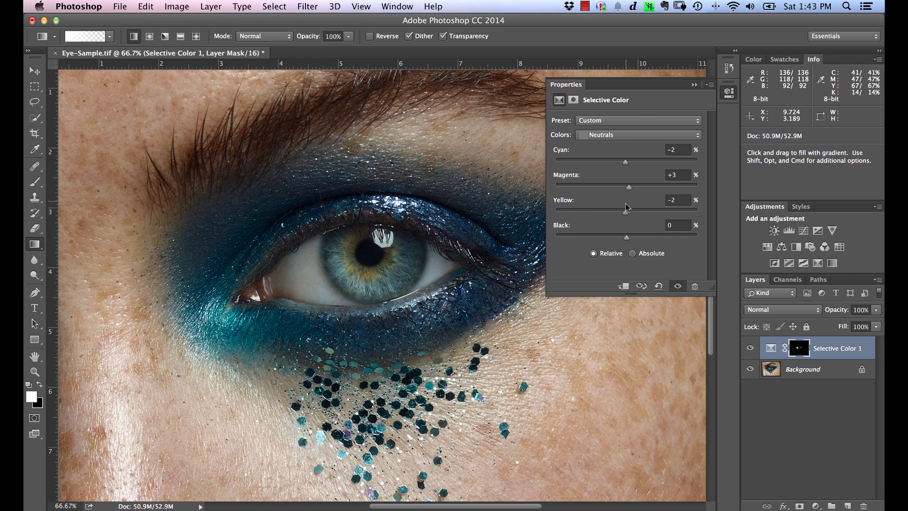
{"action": "mouse_move", "coordinate": [614, 213]}
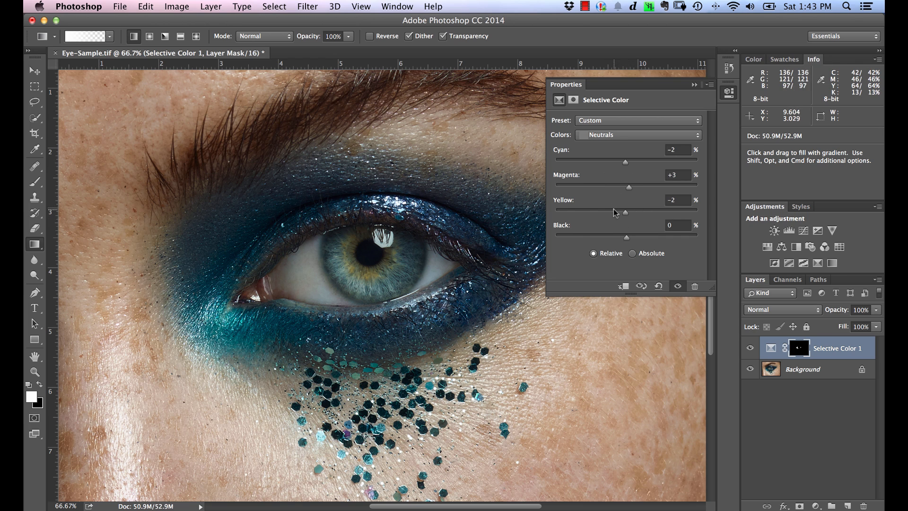
{"action": "mouse_move", "coordinate": [623, 241]}
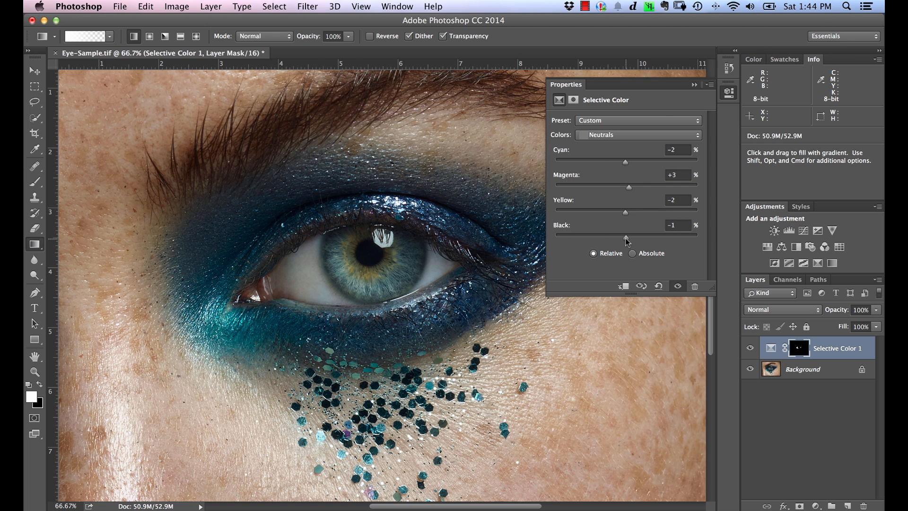
{"action": "mouse_move", "coordinate": [557, 87]}
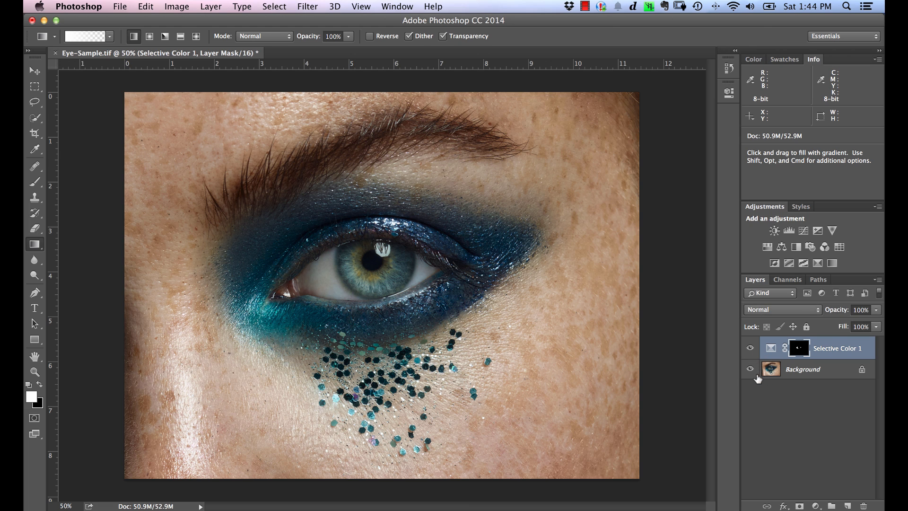
- Toggle layer visibility to compare the corrected eye whites before and after
{"action": "left_click", "coordinate": [750, 369]}
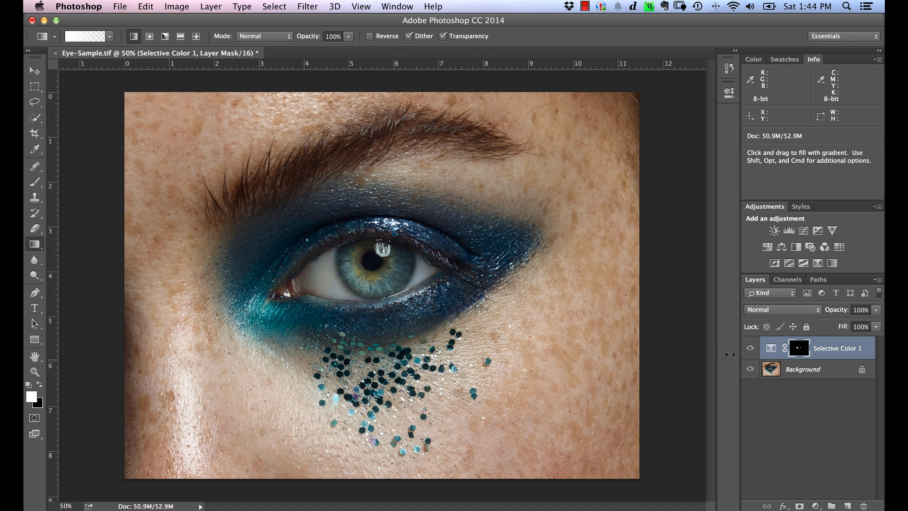
{"action": "mouse_move", "coordinate": [330, 275]}
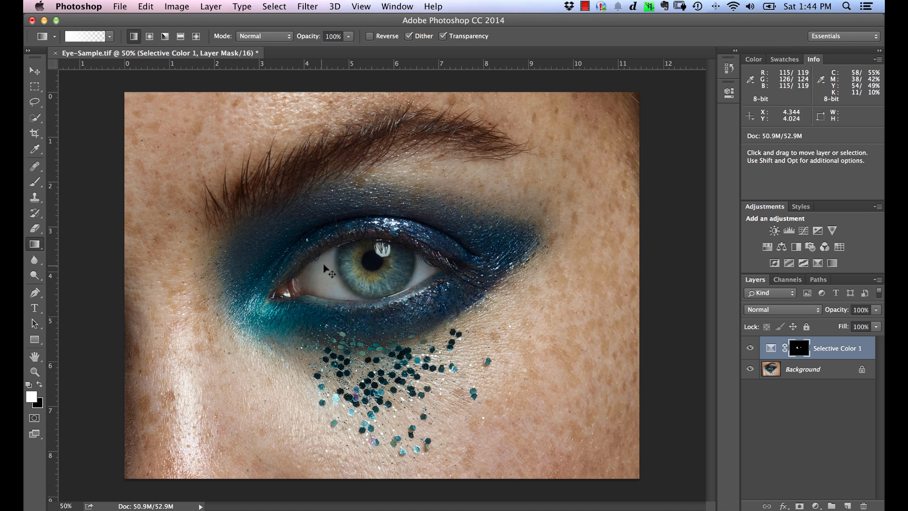
{"action": "mouse_move", "coordinate": [370, 299]}
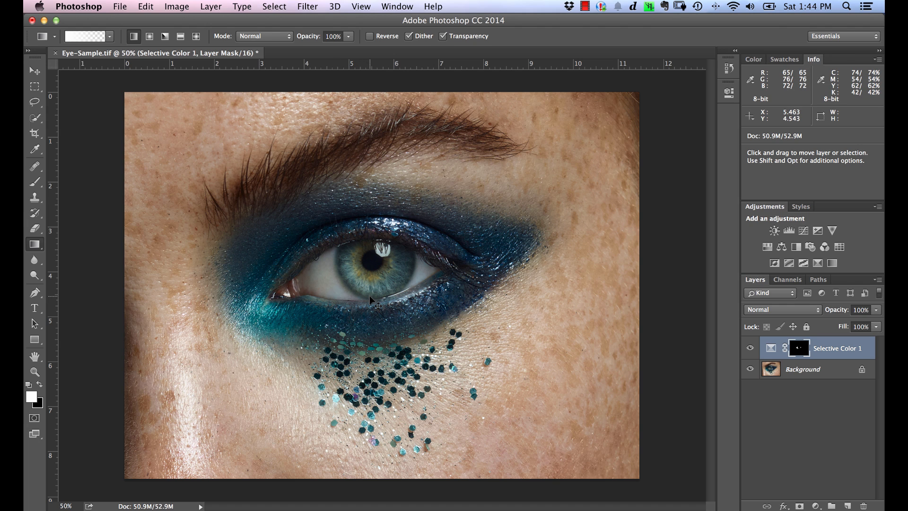
{"action": "mouse_move", "coordinate": [370, 308]}
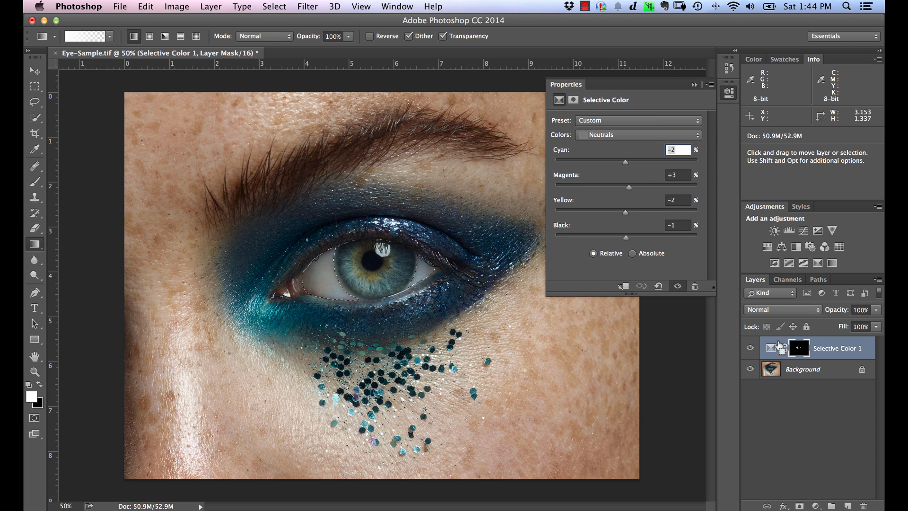
{"action": "mouse_move", "coordinate": [630, 221]}
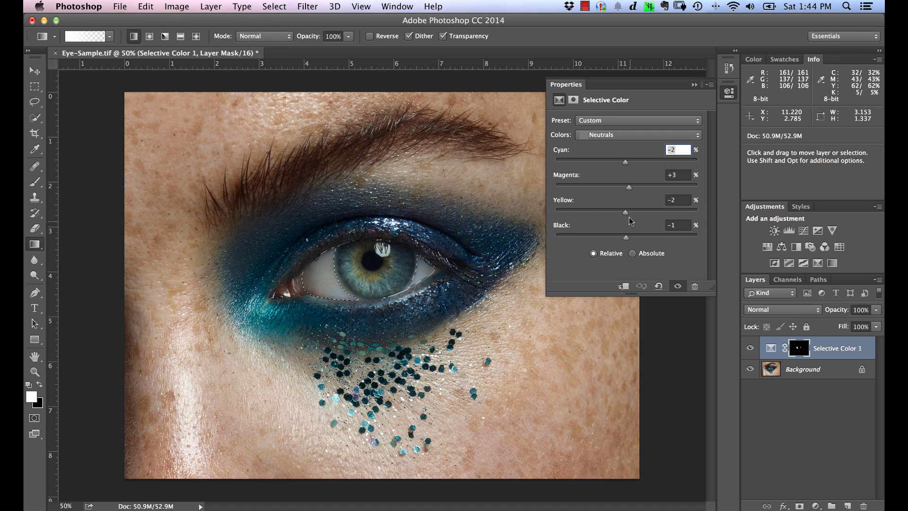
{"action": "mouse_move", "coordinate": [697, 166]}
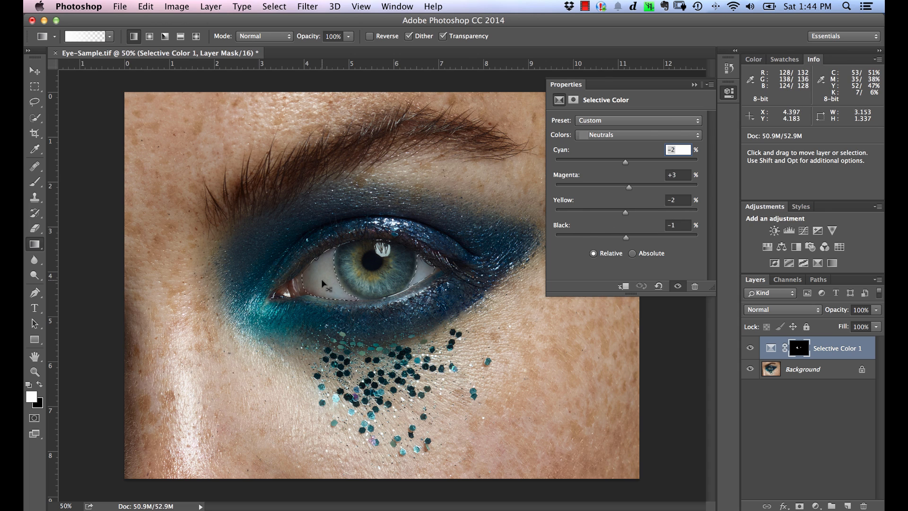
{"action": "mouse_move", "coordinate": [823, 110]}
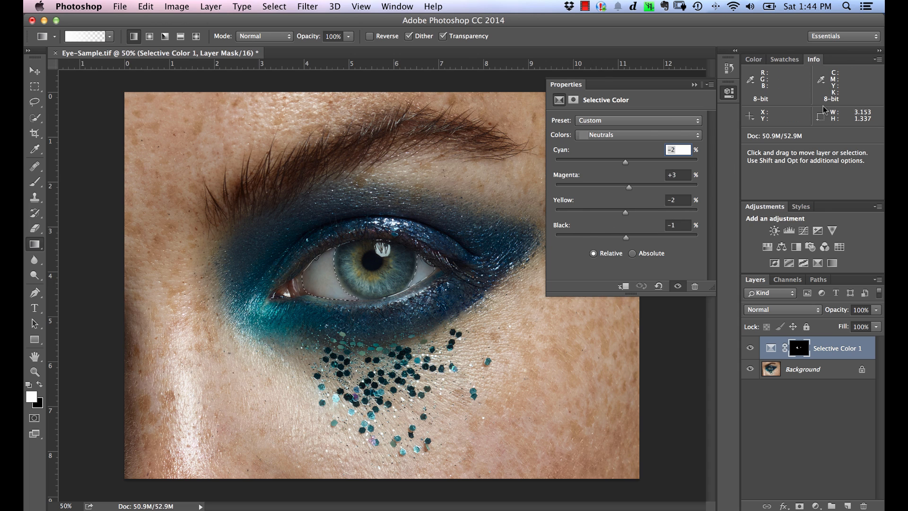